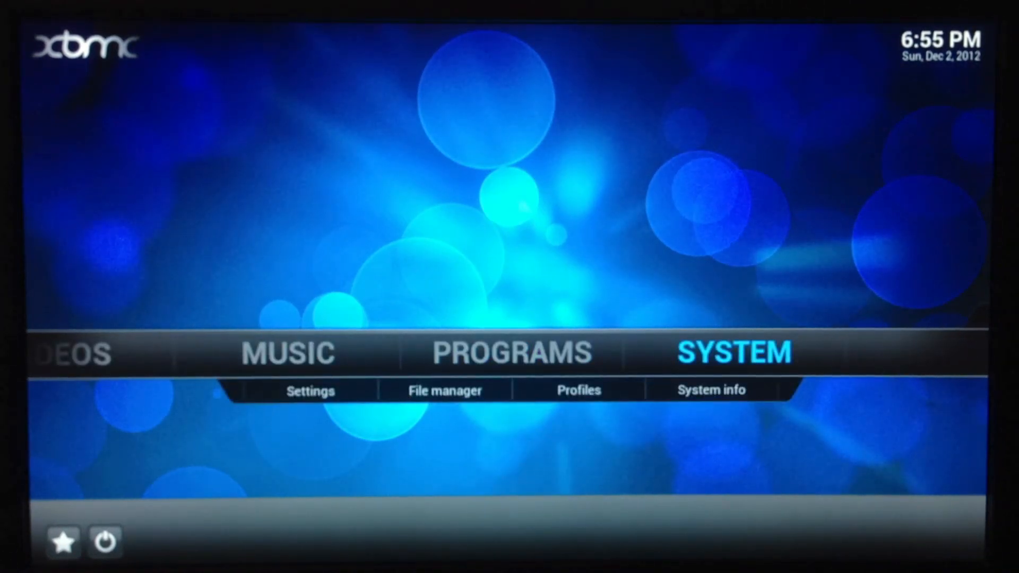
From the home menu's System section, bring up the System info summary screen.
left_click(444, 389)
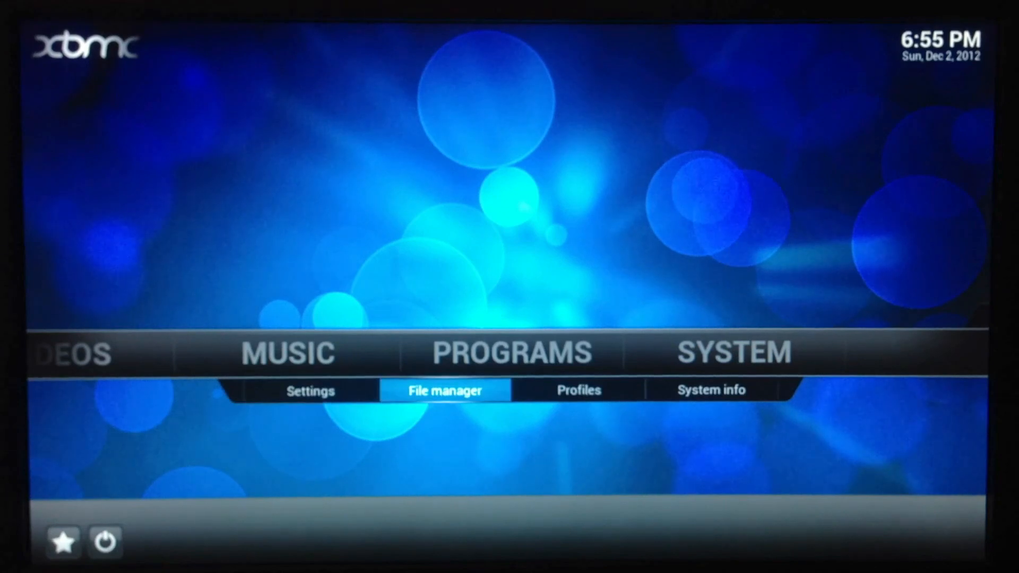
left_click(711, 390)
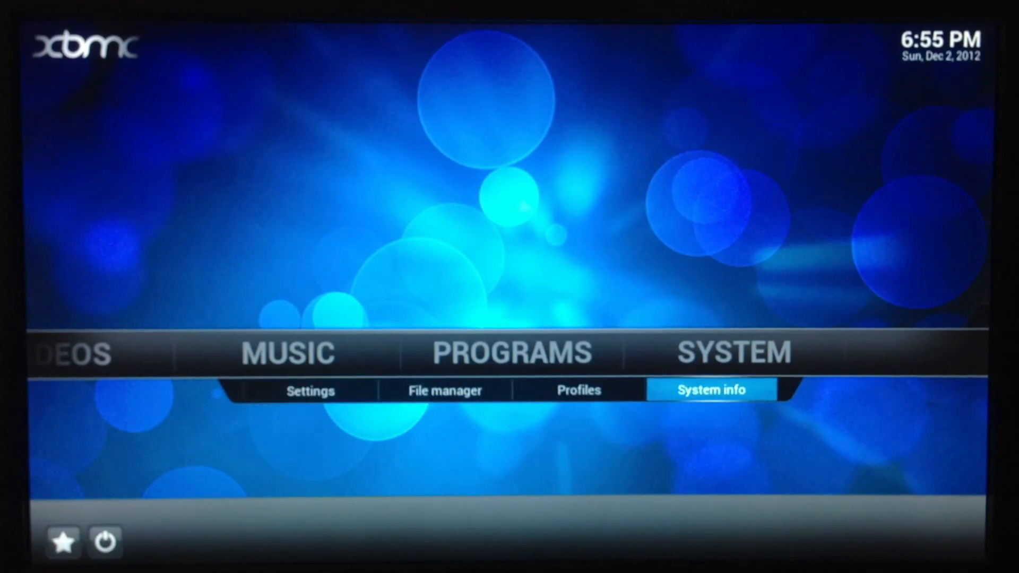
left_click(710, 389)
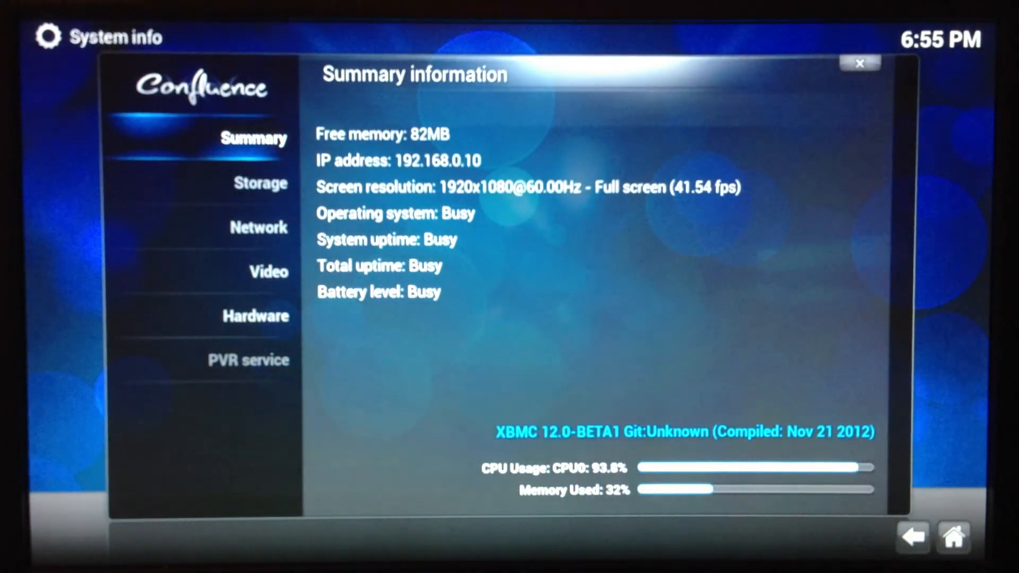
View Storage, then Network info showing the link connected at 192.168.0.10.
left_click(260, 184)
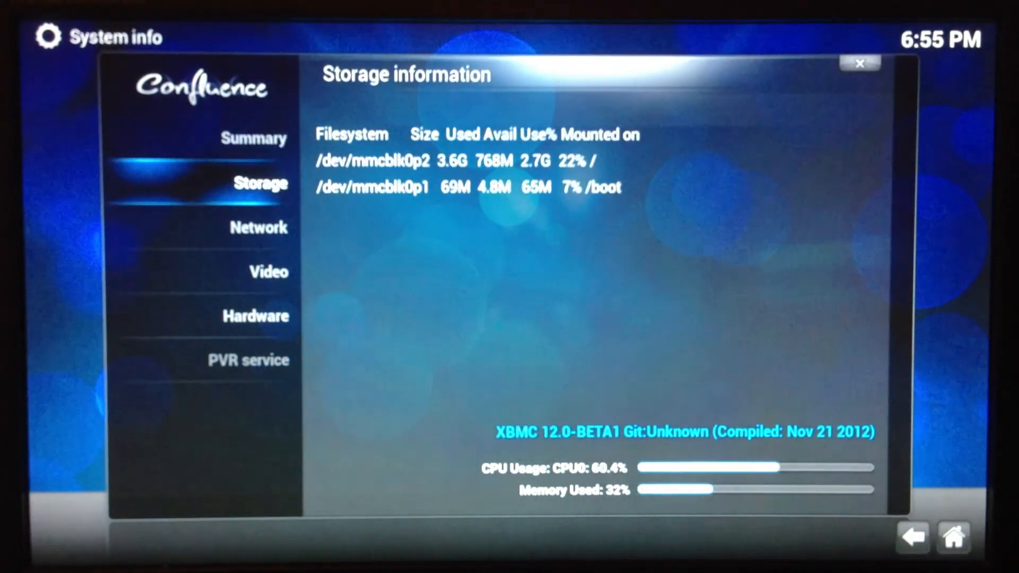
left_click(258, 227)
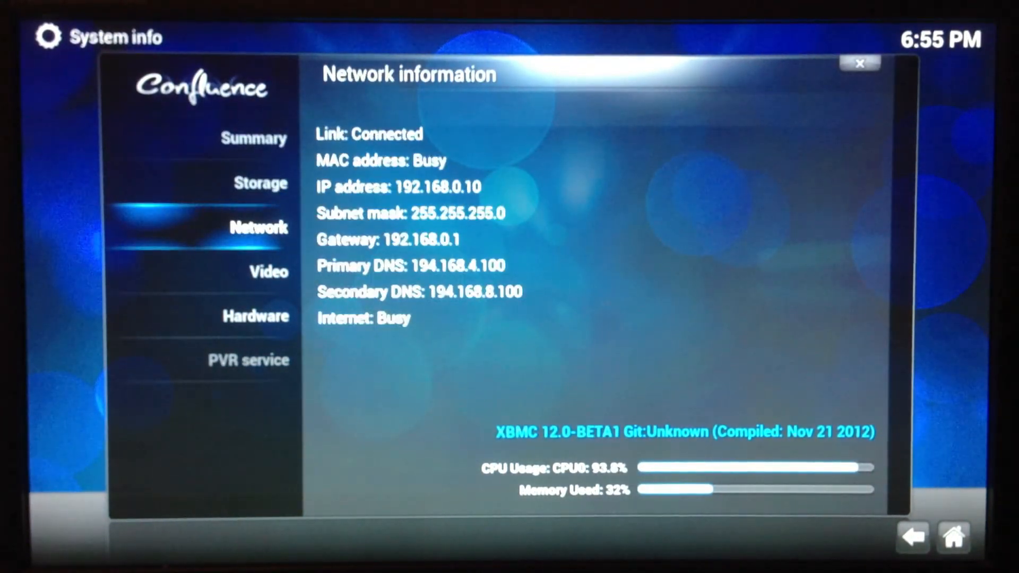